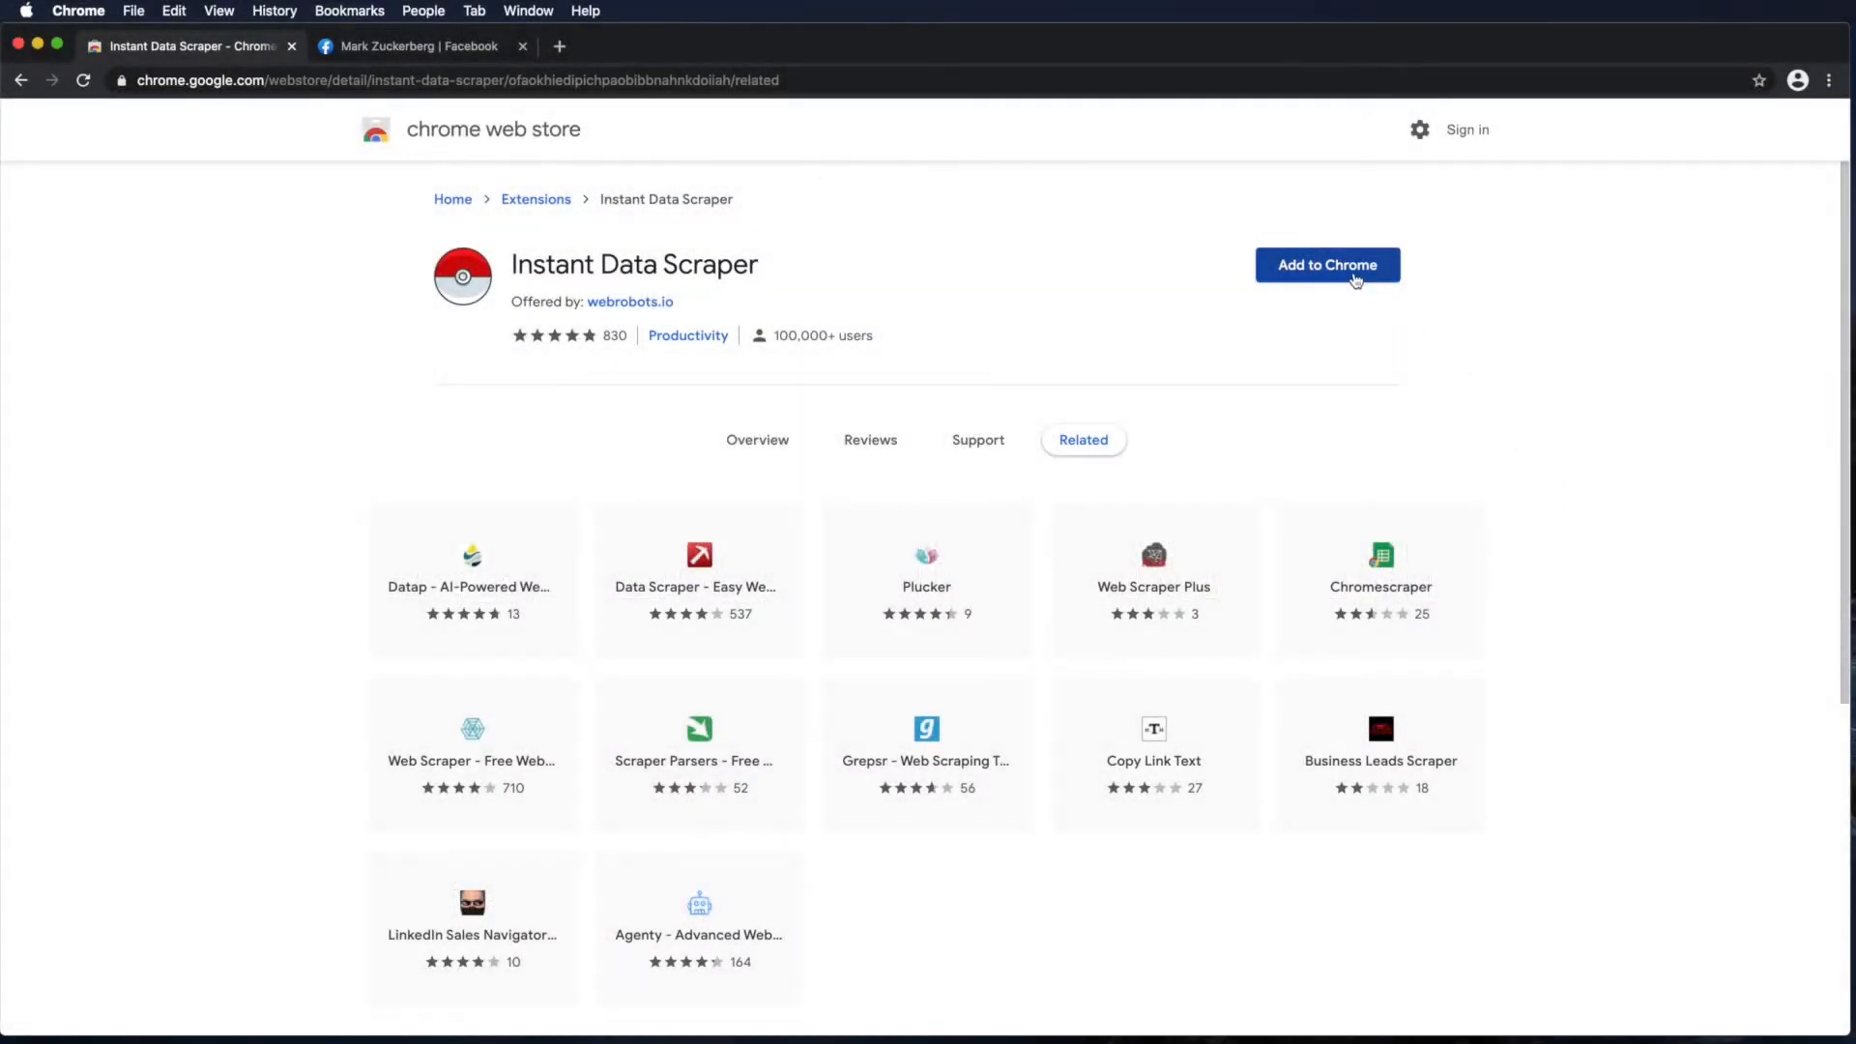
# - Install the Instant Data Scraper extension from the Chrome Web Store and dismiss the notice
pyautogui.click(1327, 264)
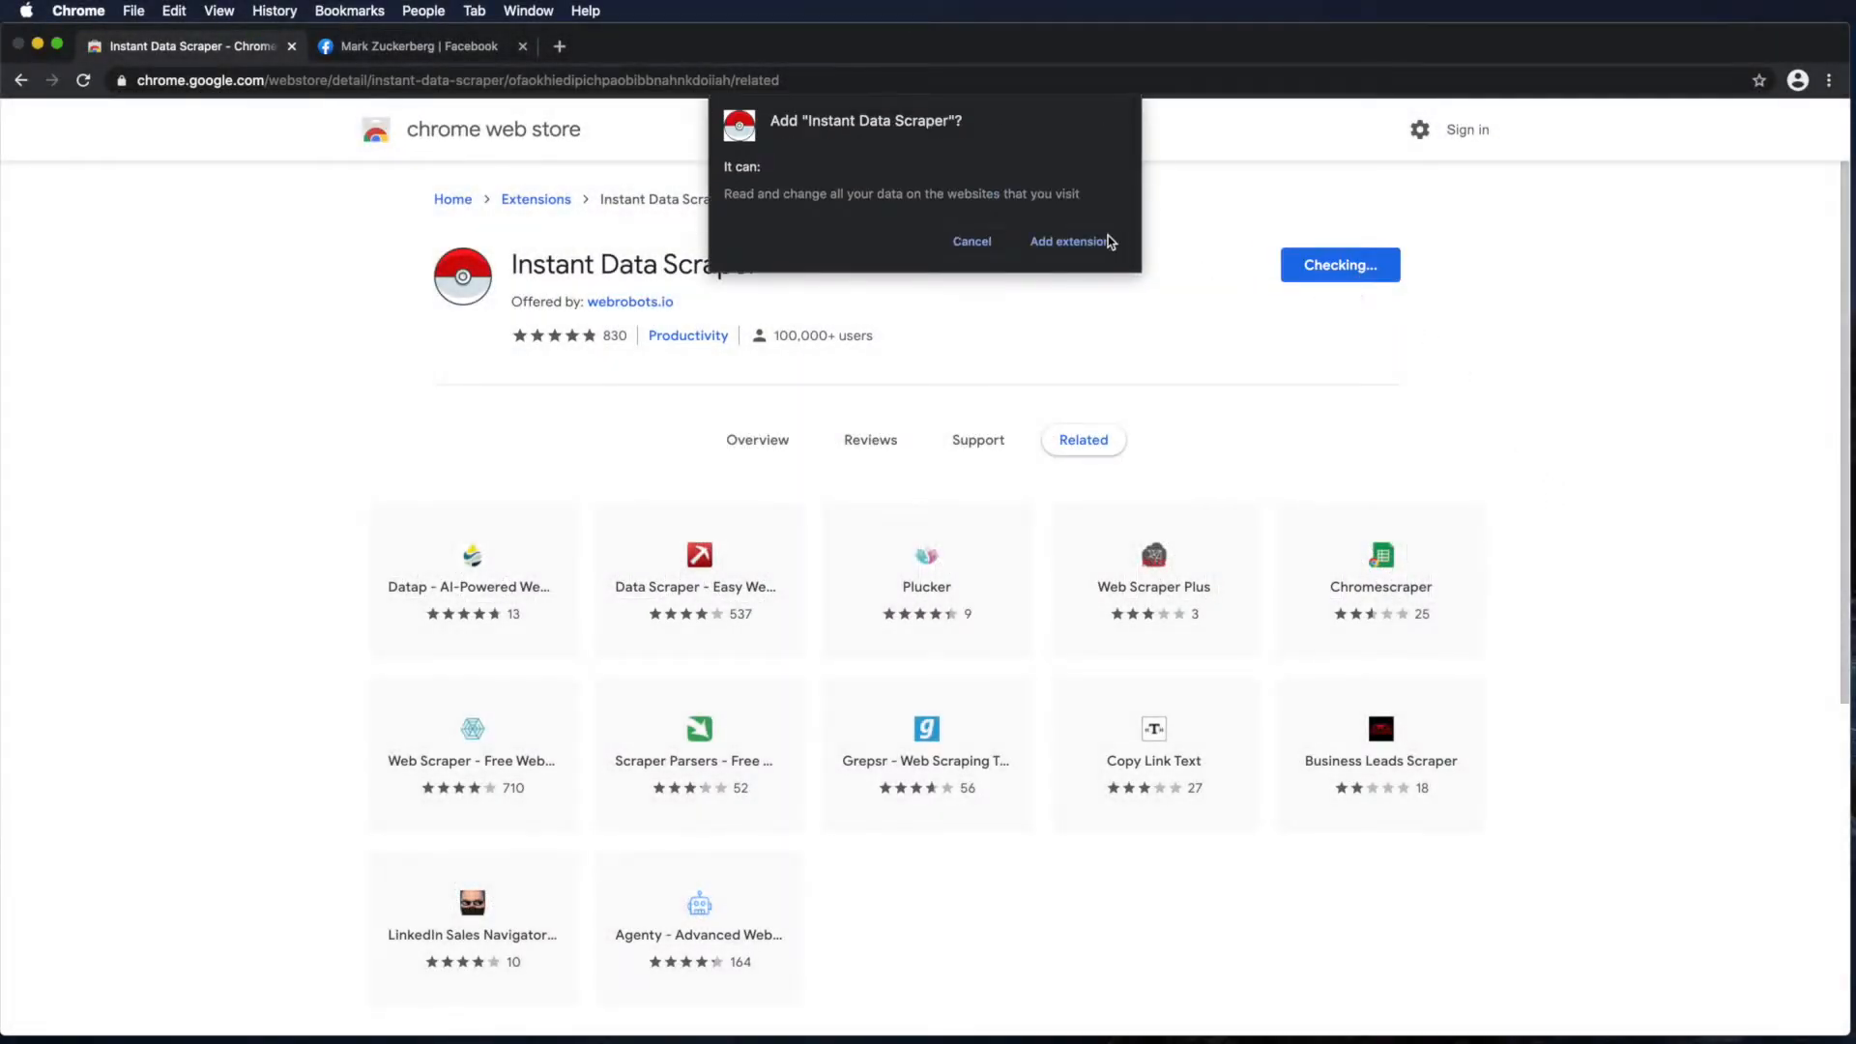
pyautogui.click(1068, 242)
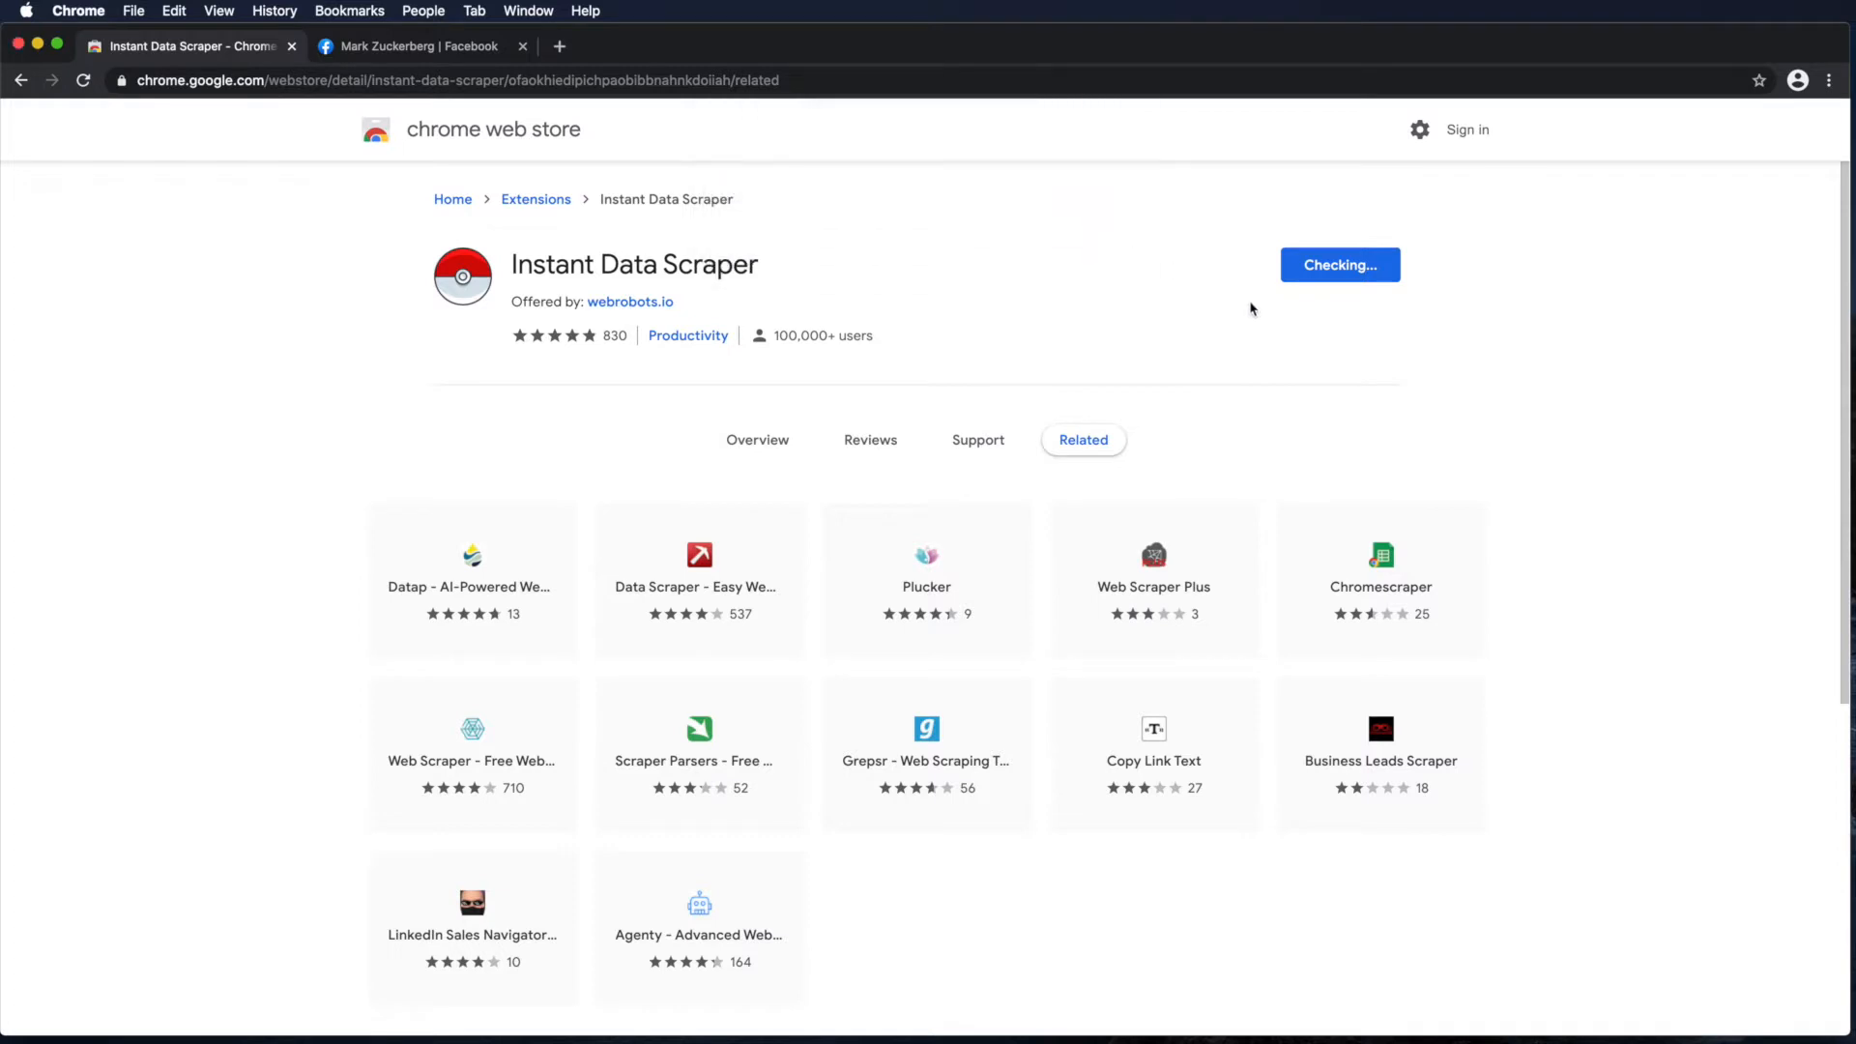
pyautogui.click(1340, 264)
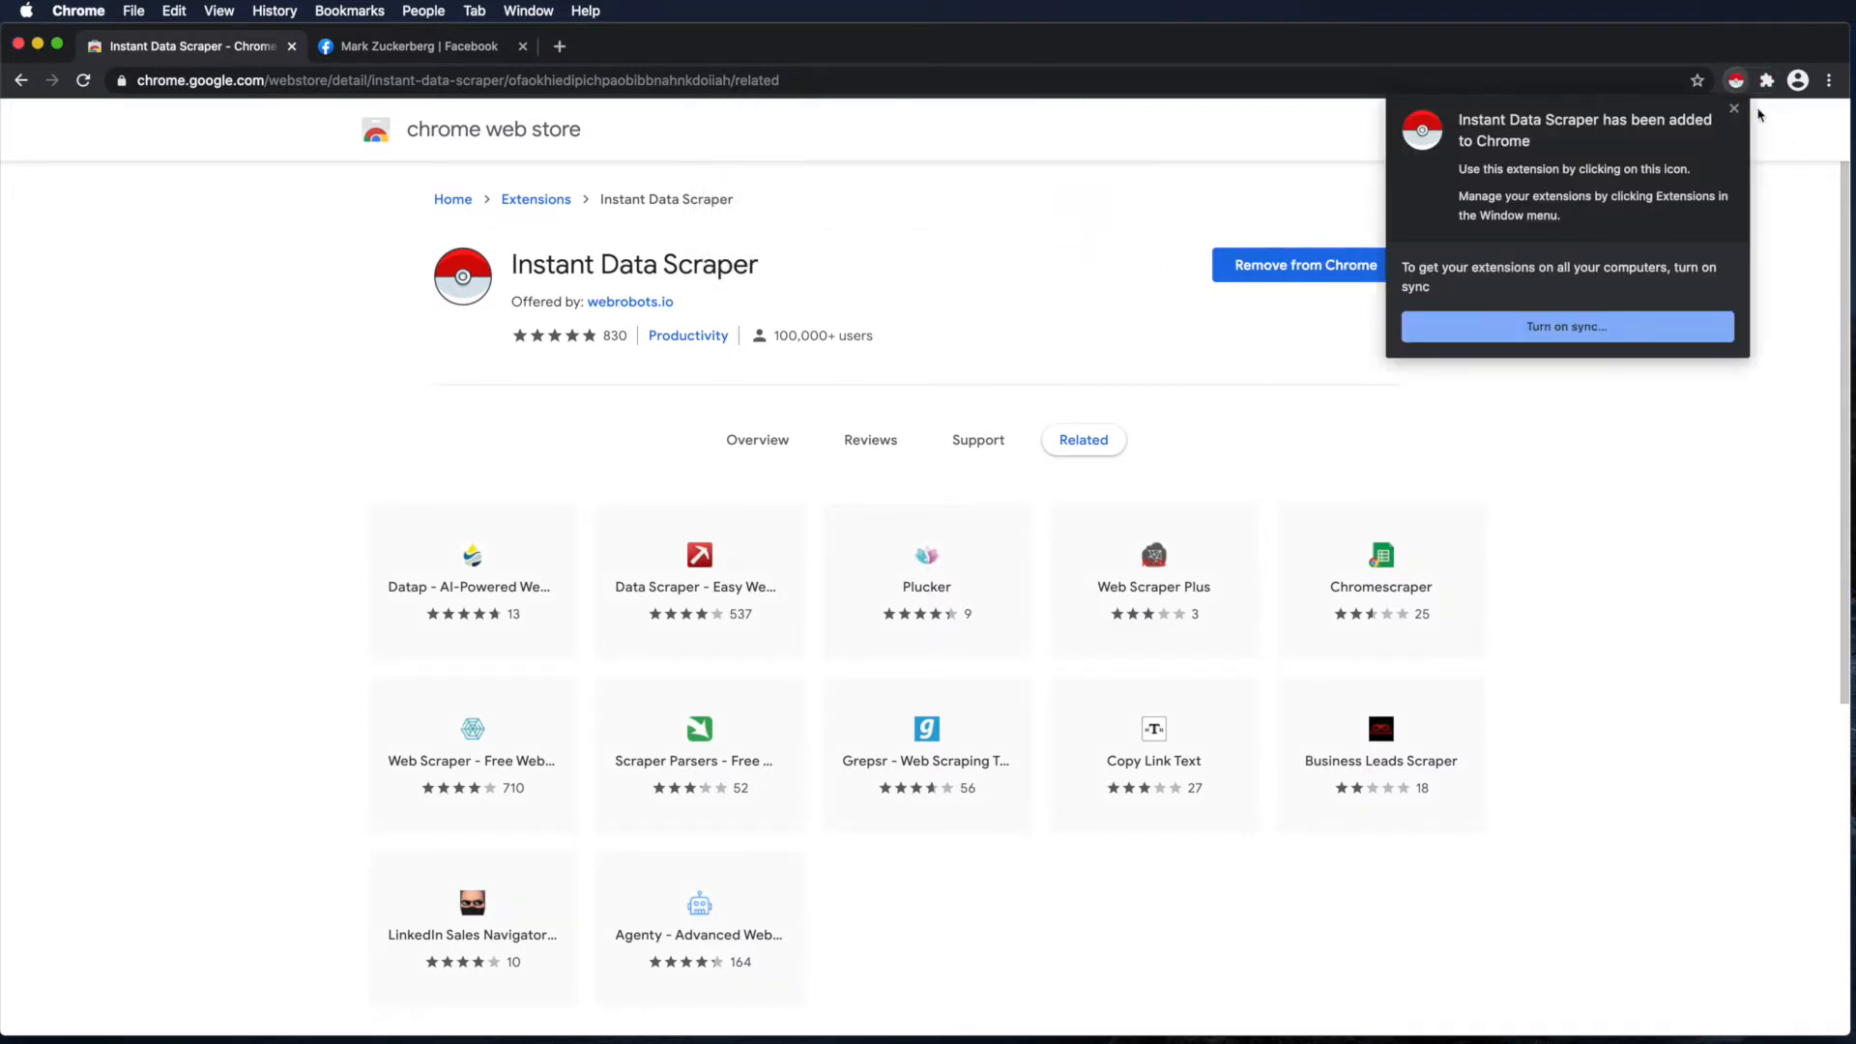
pyautogui.click(1766, 81)
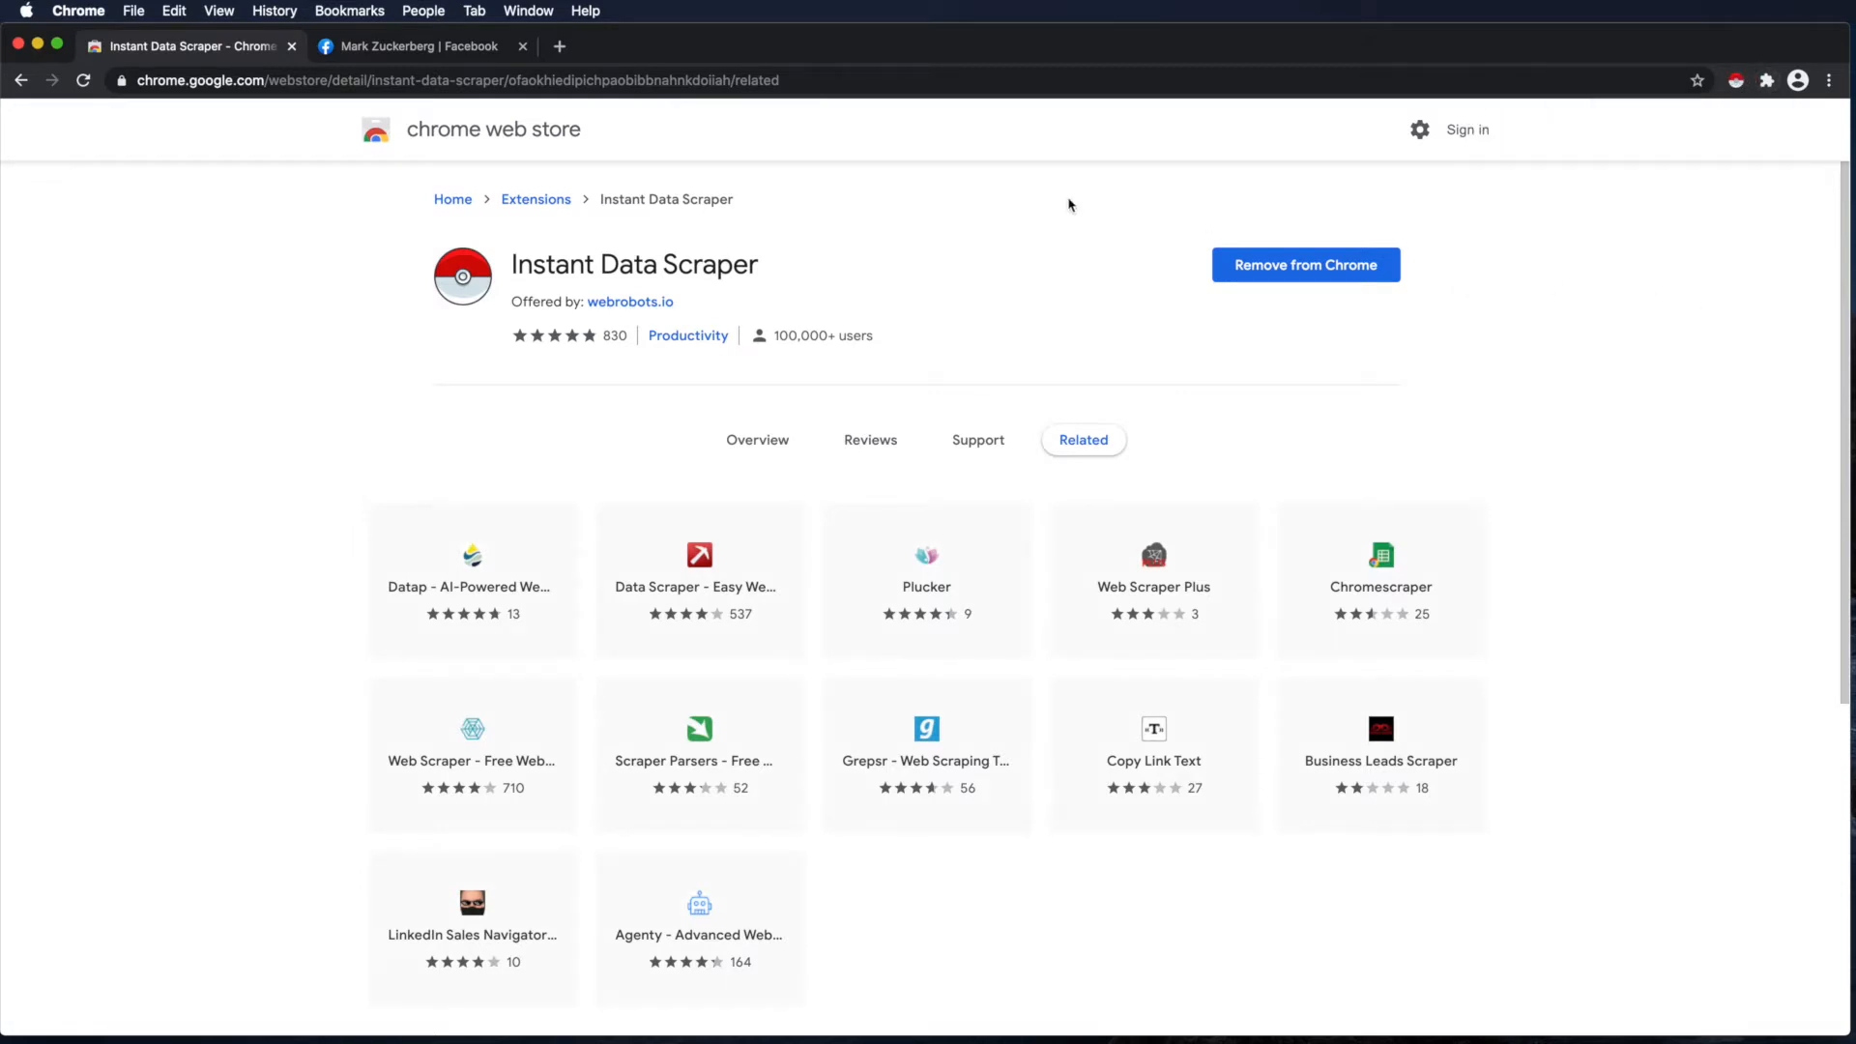
# - Run Instant Data Scraper on the Facebook Friends page to collect 16 rows
pyautogui.click(417, 47)
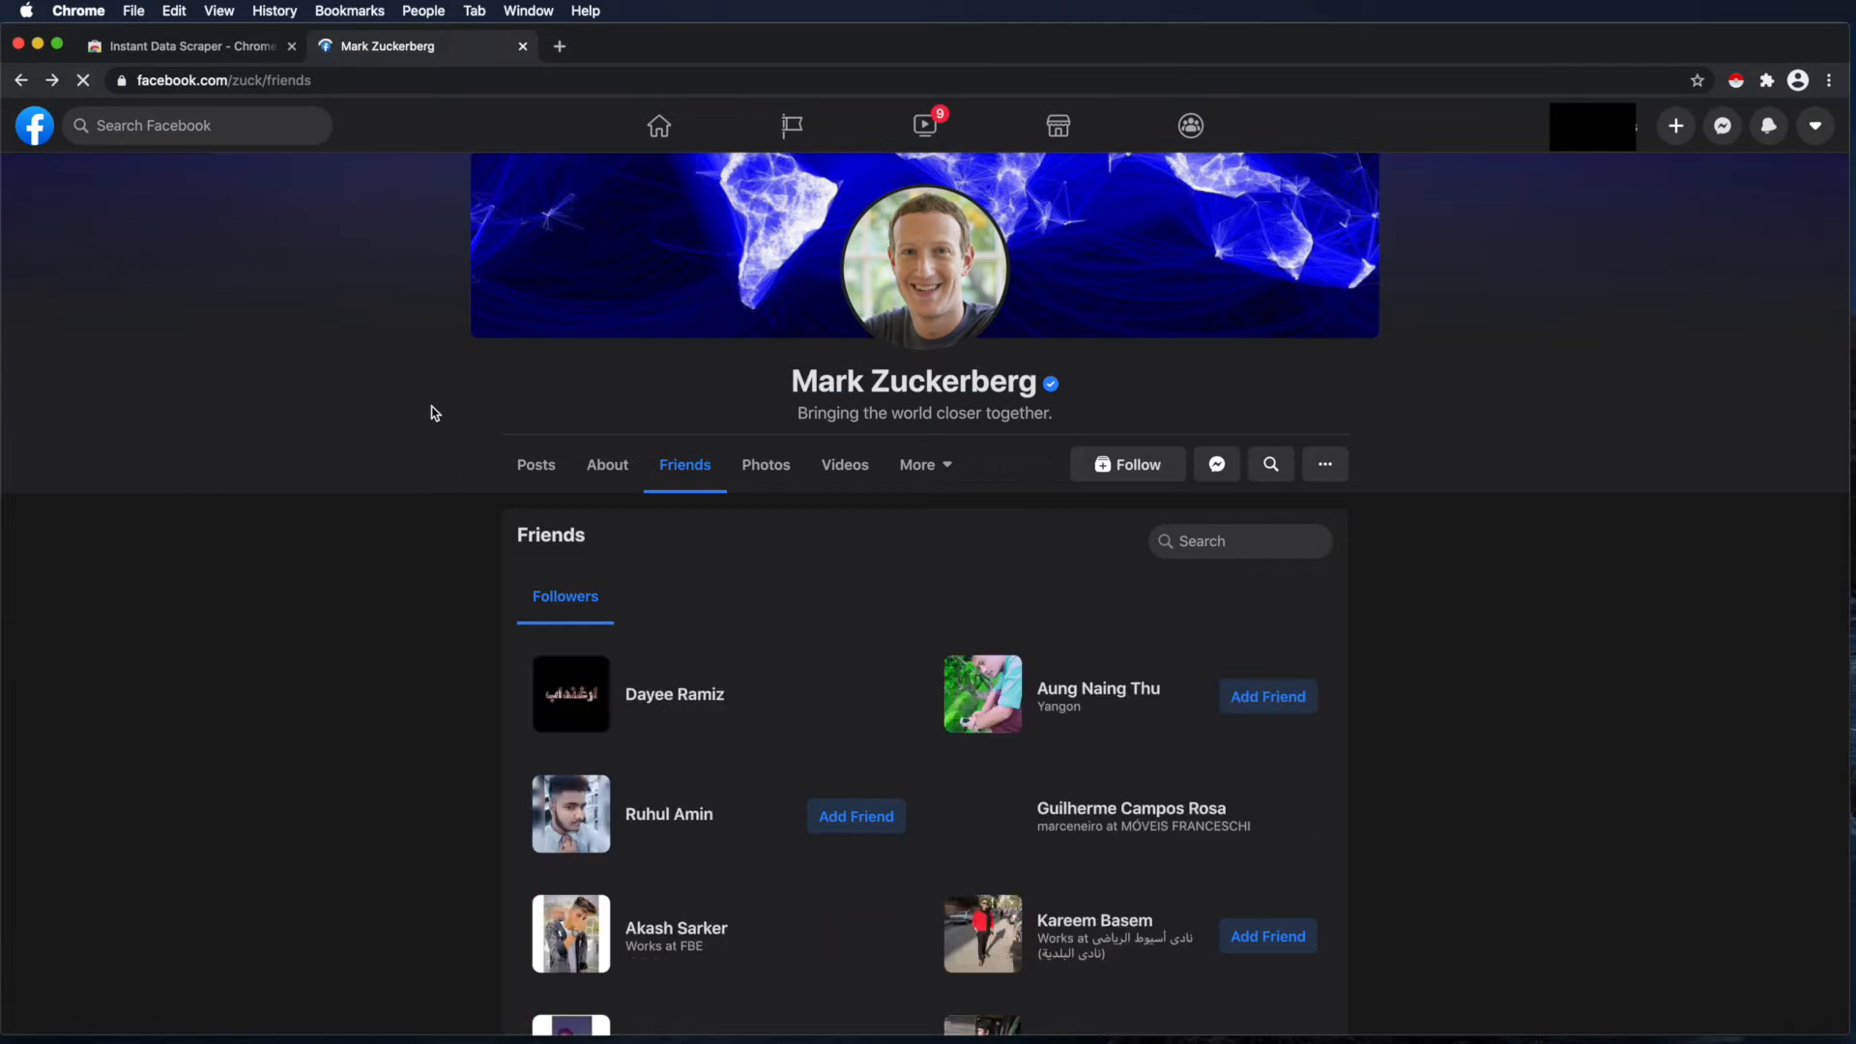
pyautogui.click(1736, 80)
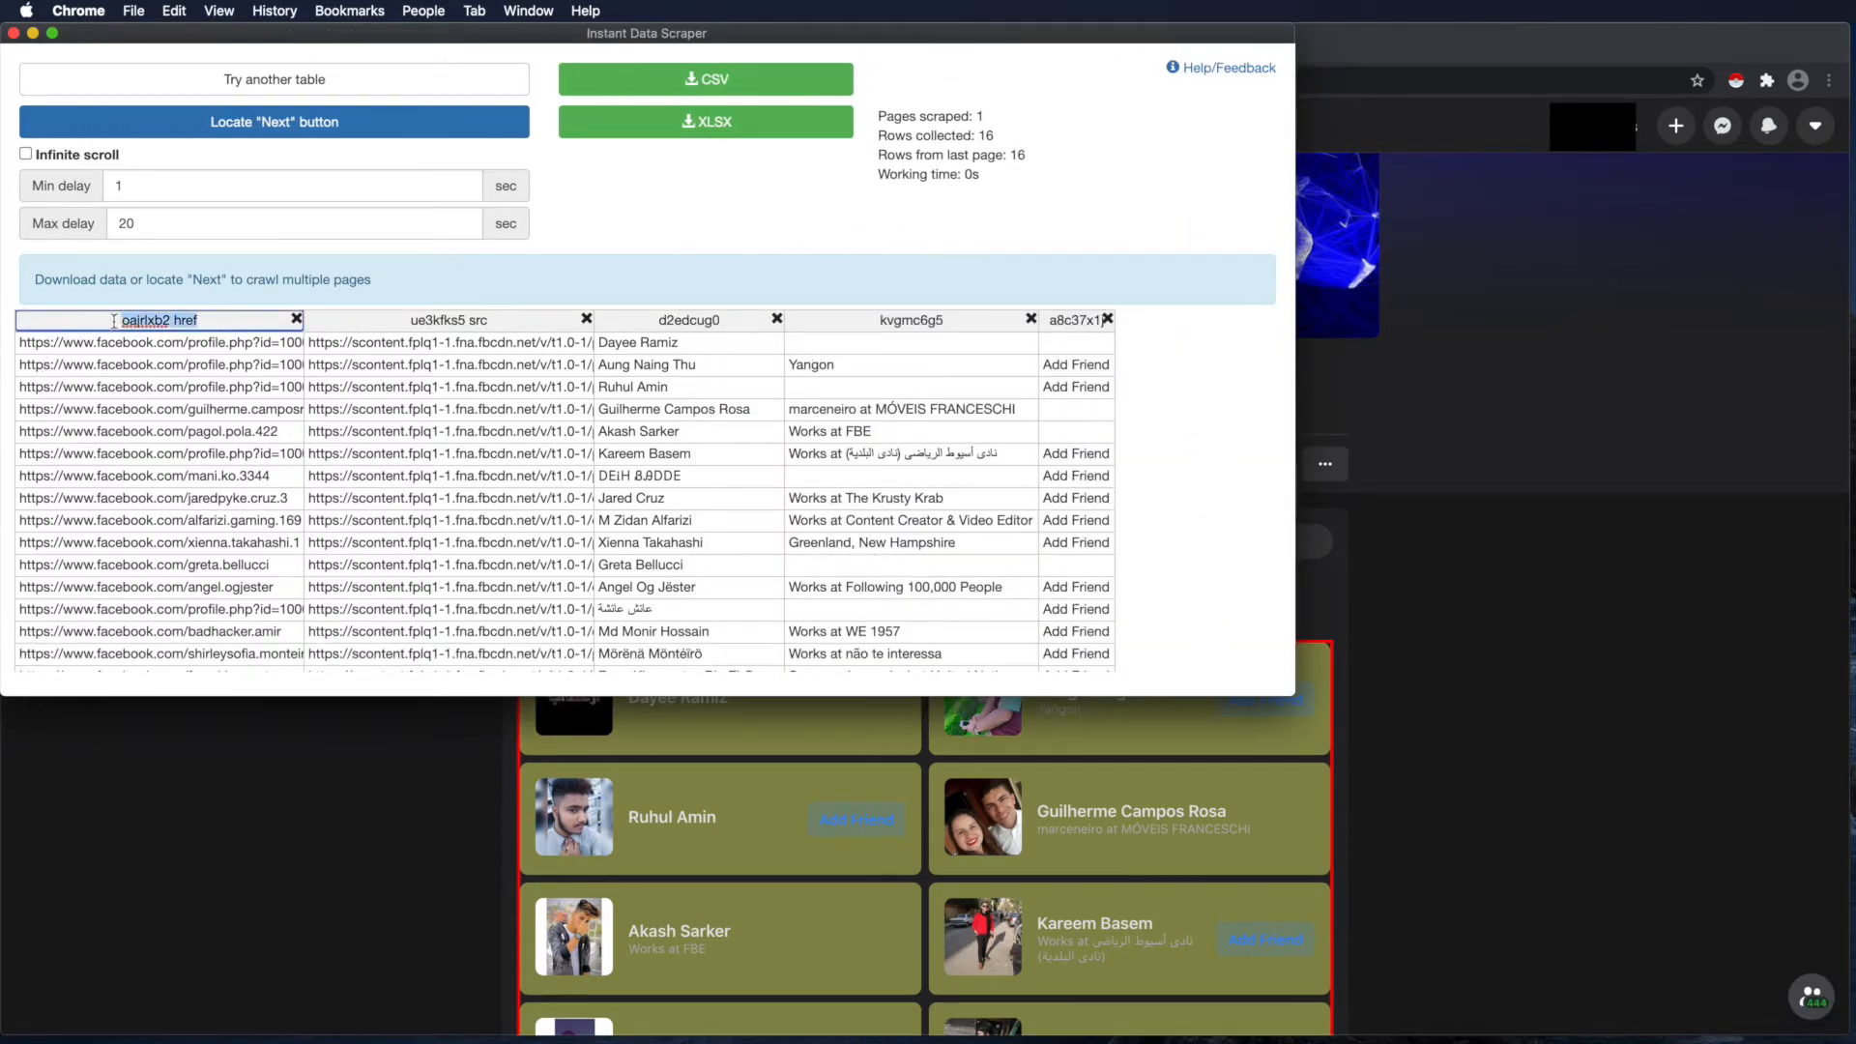
# - Rename columns to profile url, picture and name, and delete the Add Friend column
pyautogui.write('profile url')
pyautogui.click(689, 320)
pyautogui.write('name')
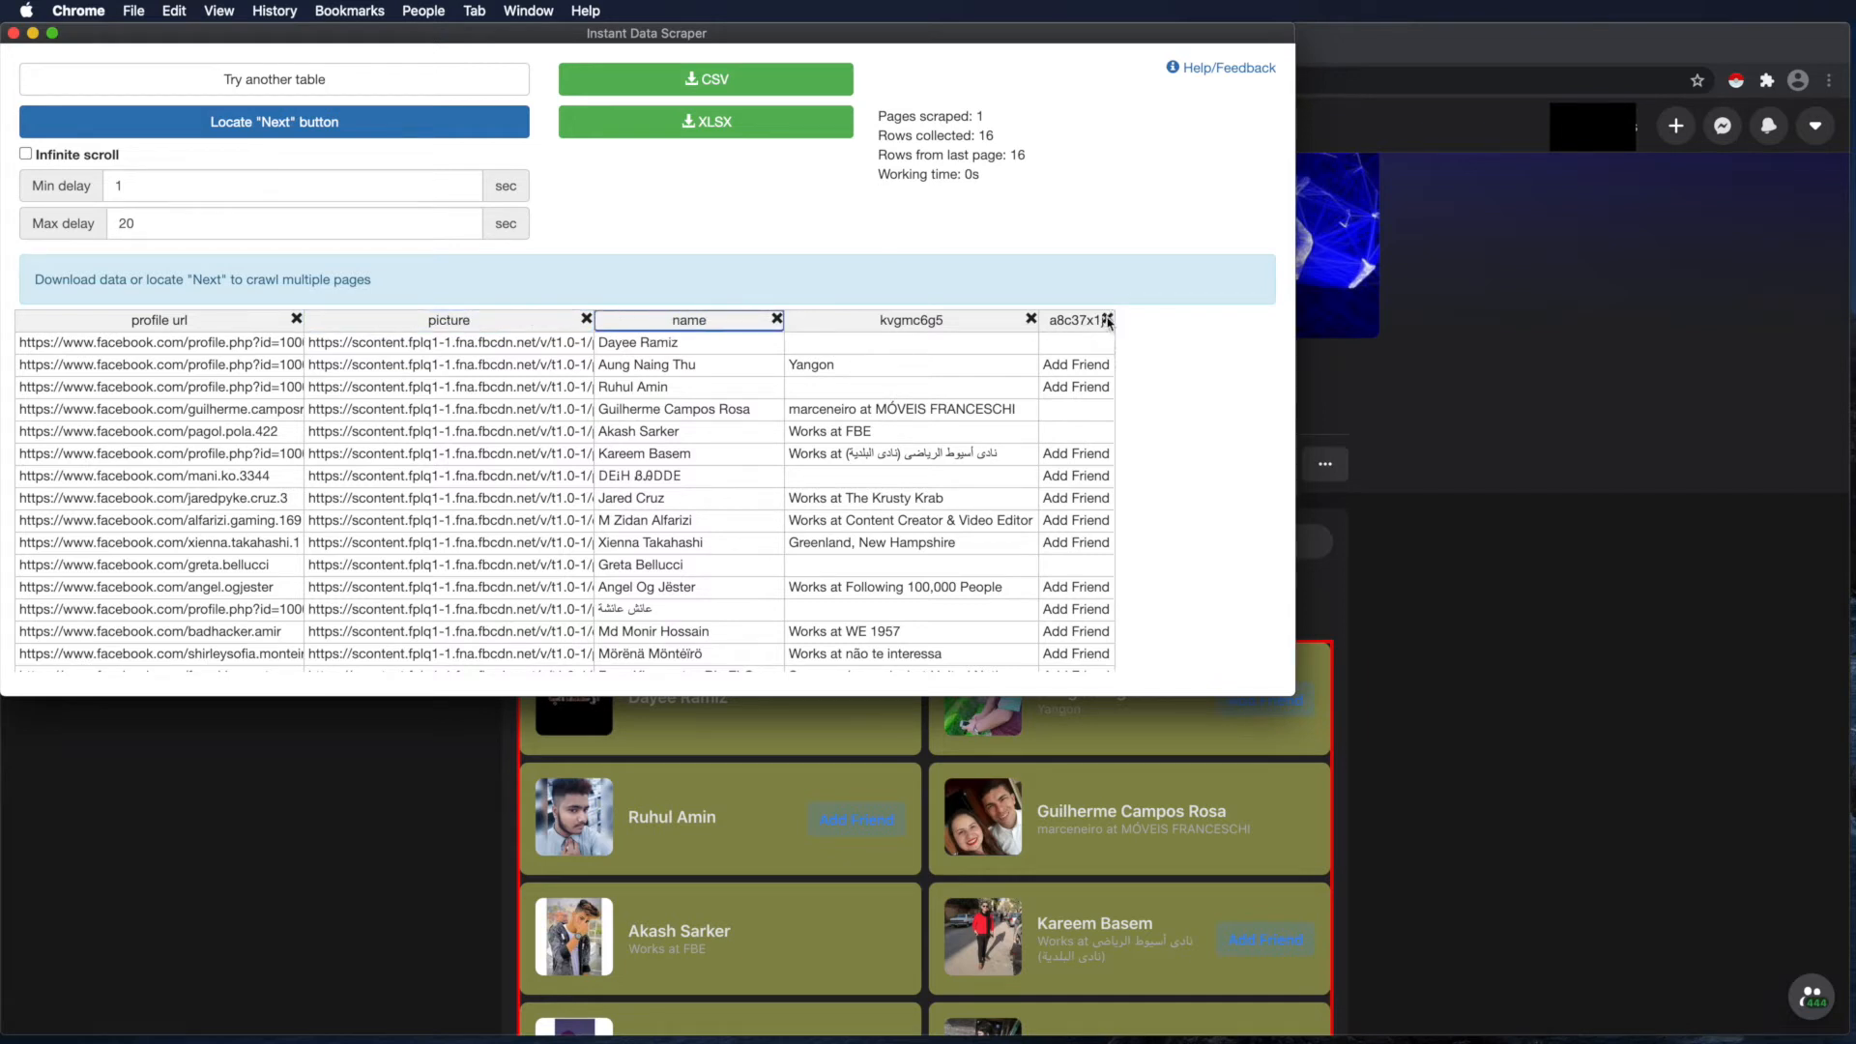
pyautogui.click(1108, 320)
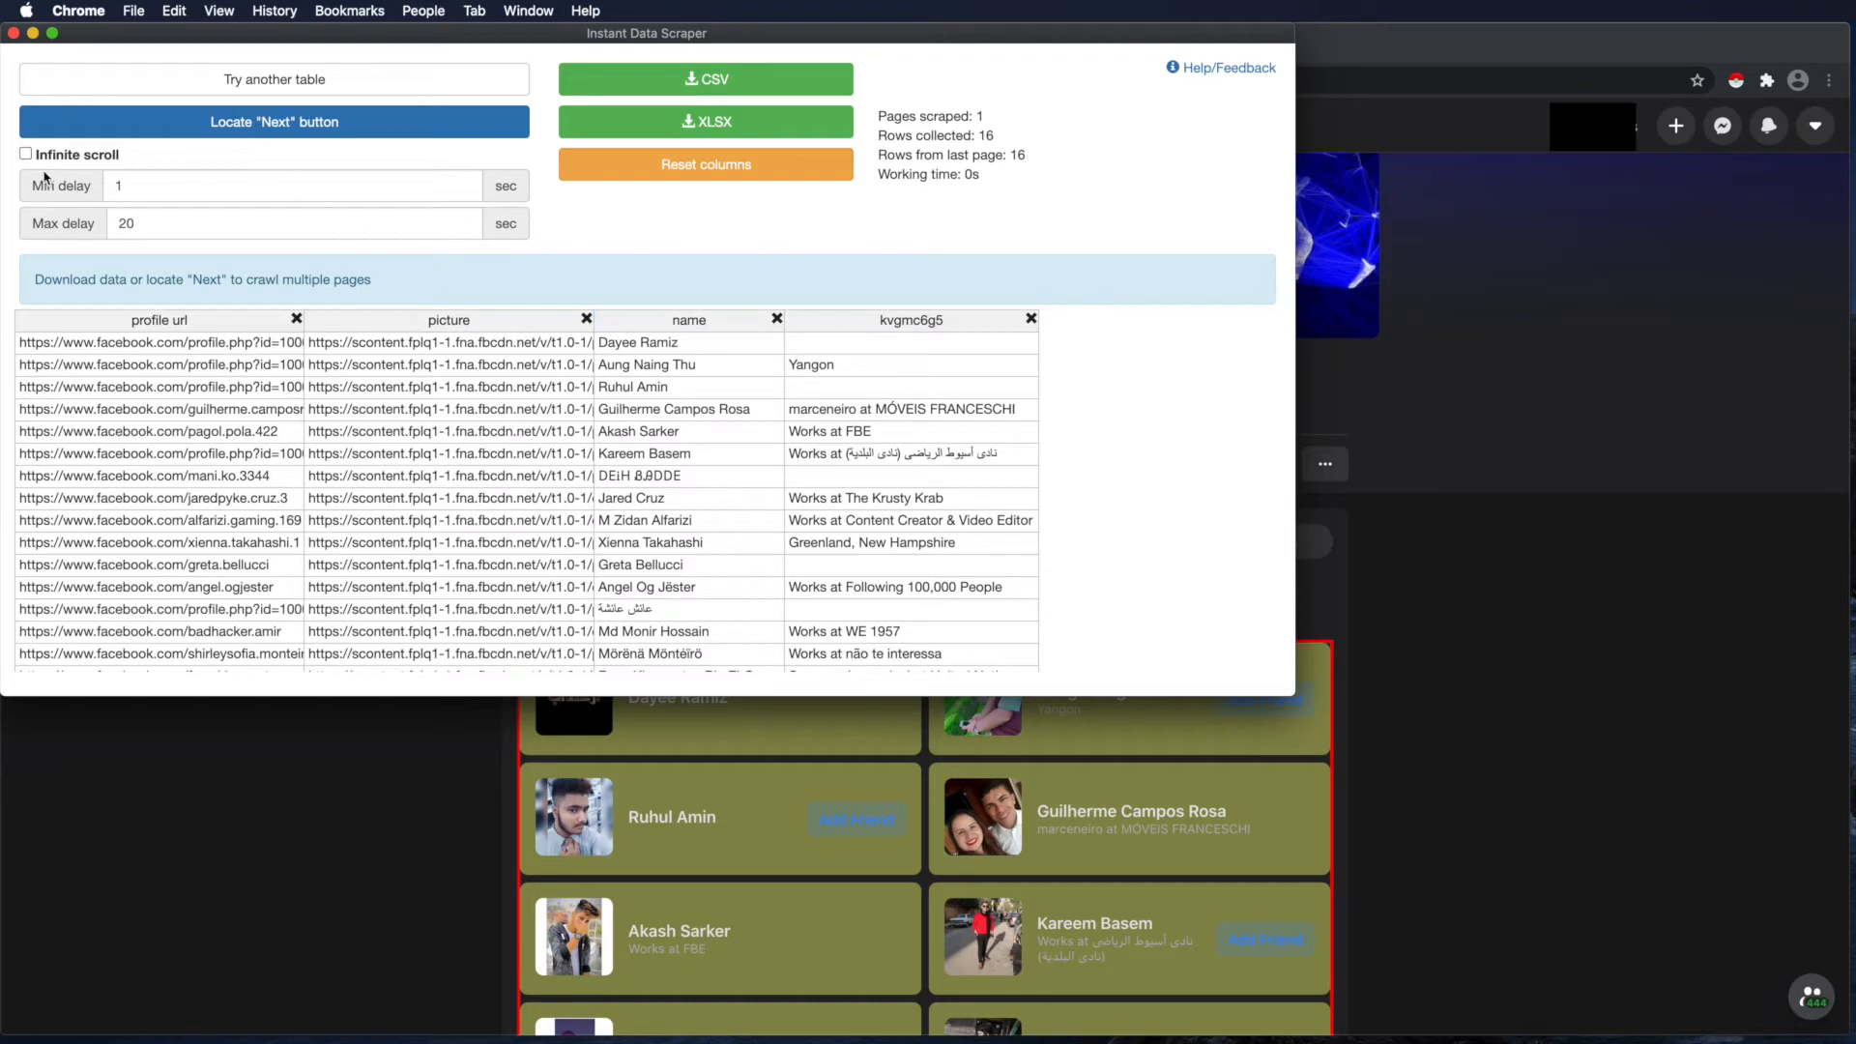
# - Crawl the friends list with infinite scroll and 3-second delay until 80 rows are collected
pyautogui.click(25, 154)
pyautogui.write('3')
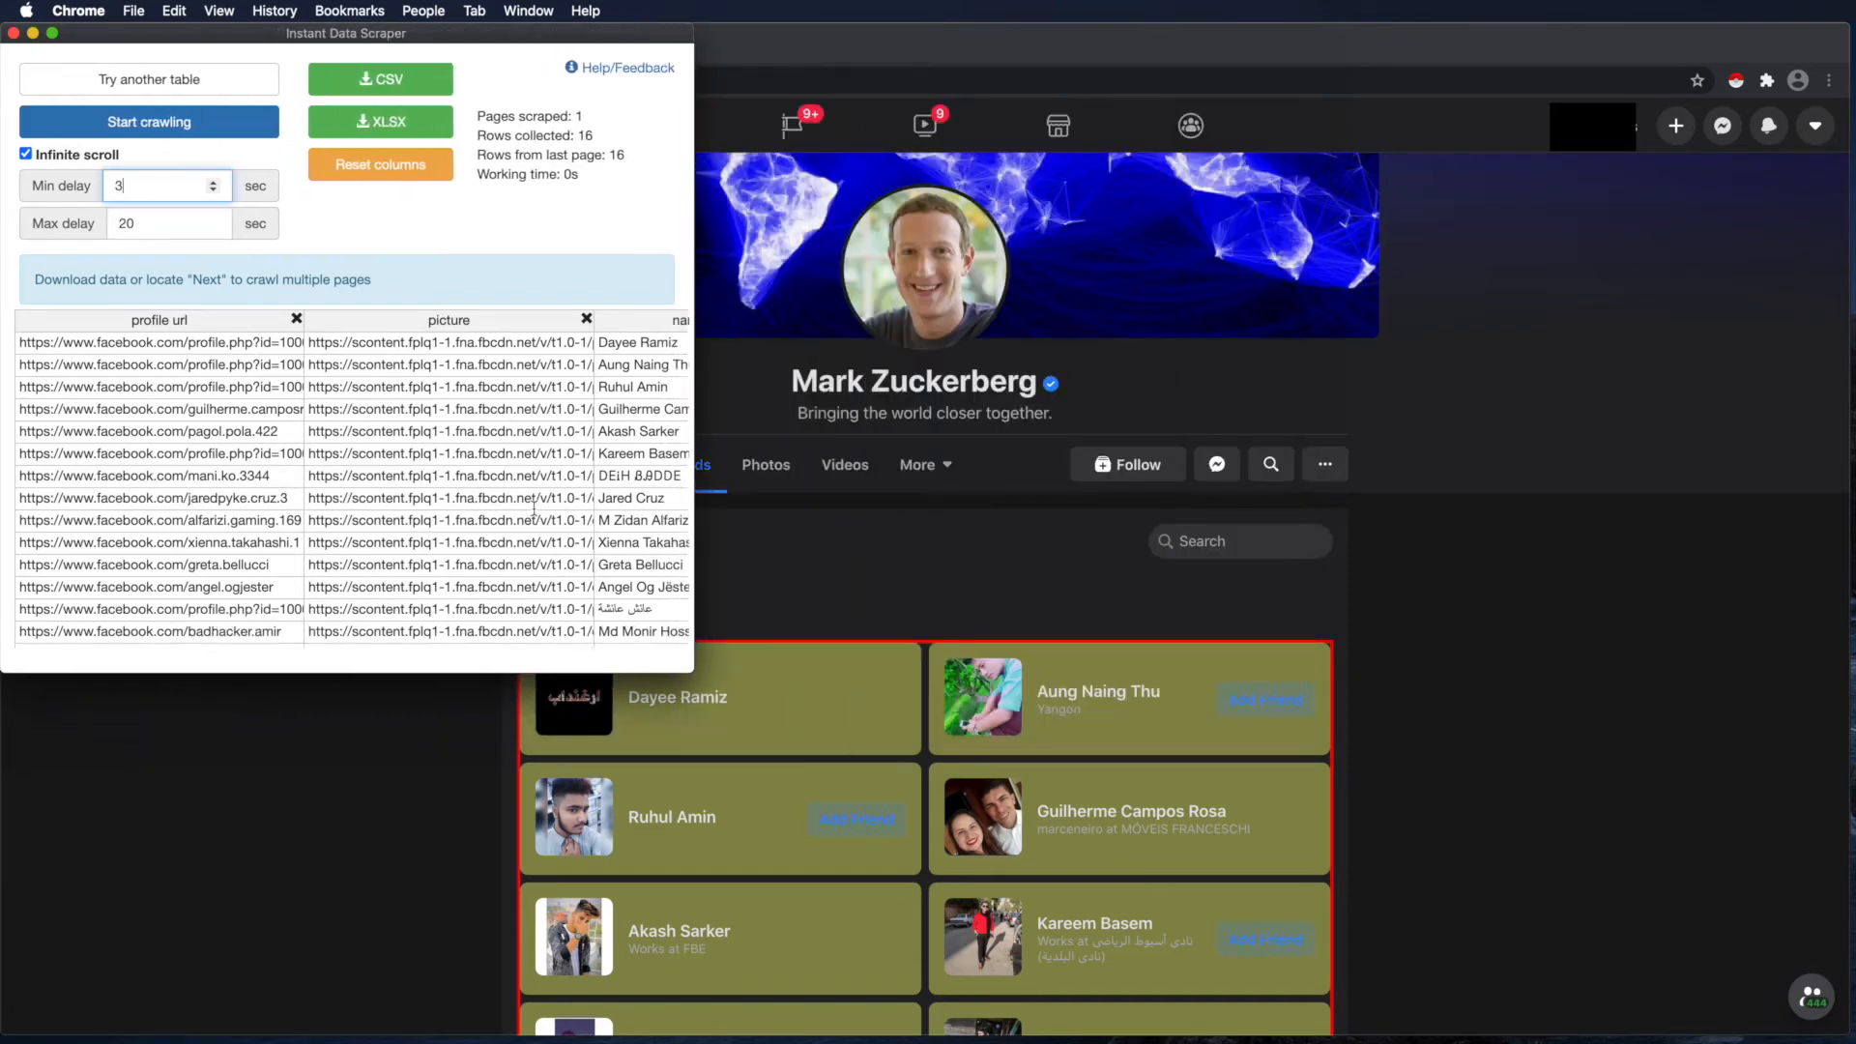
pyautogui.click(148, 120)
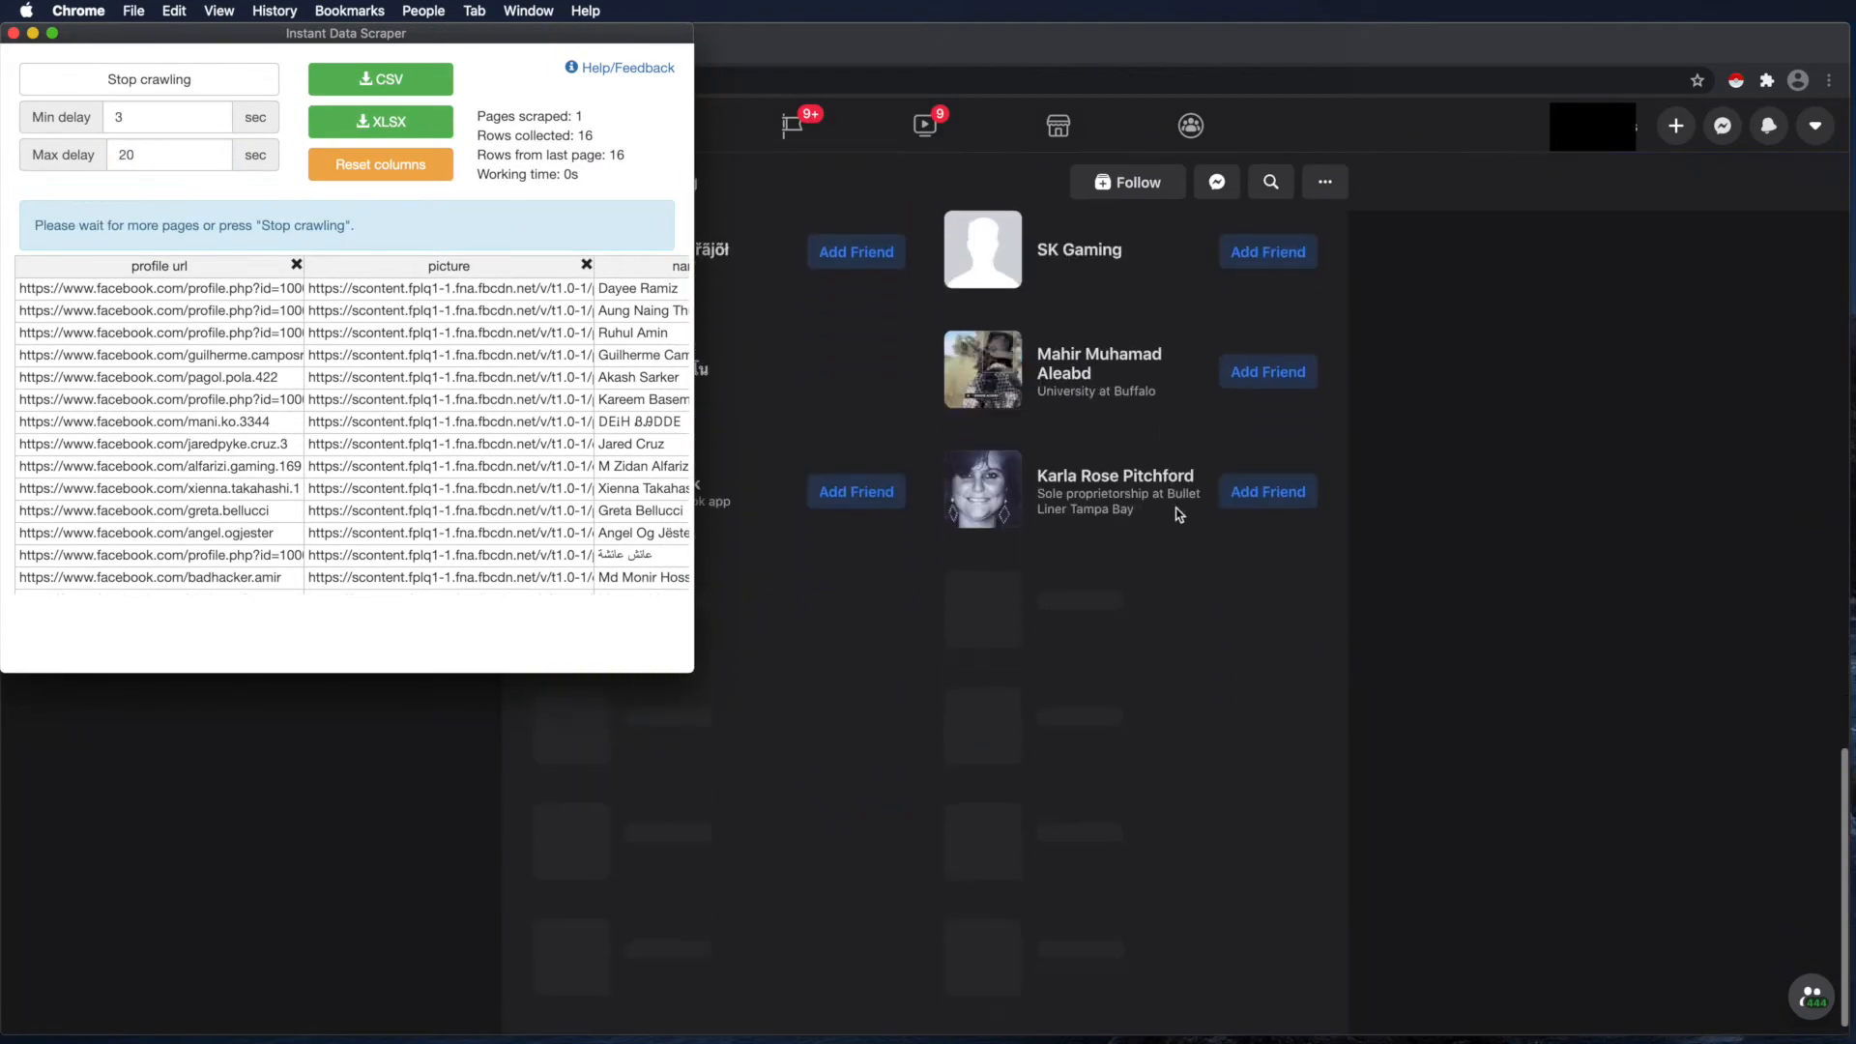
pyautogui.scroll(-3)
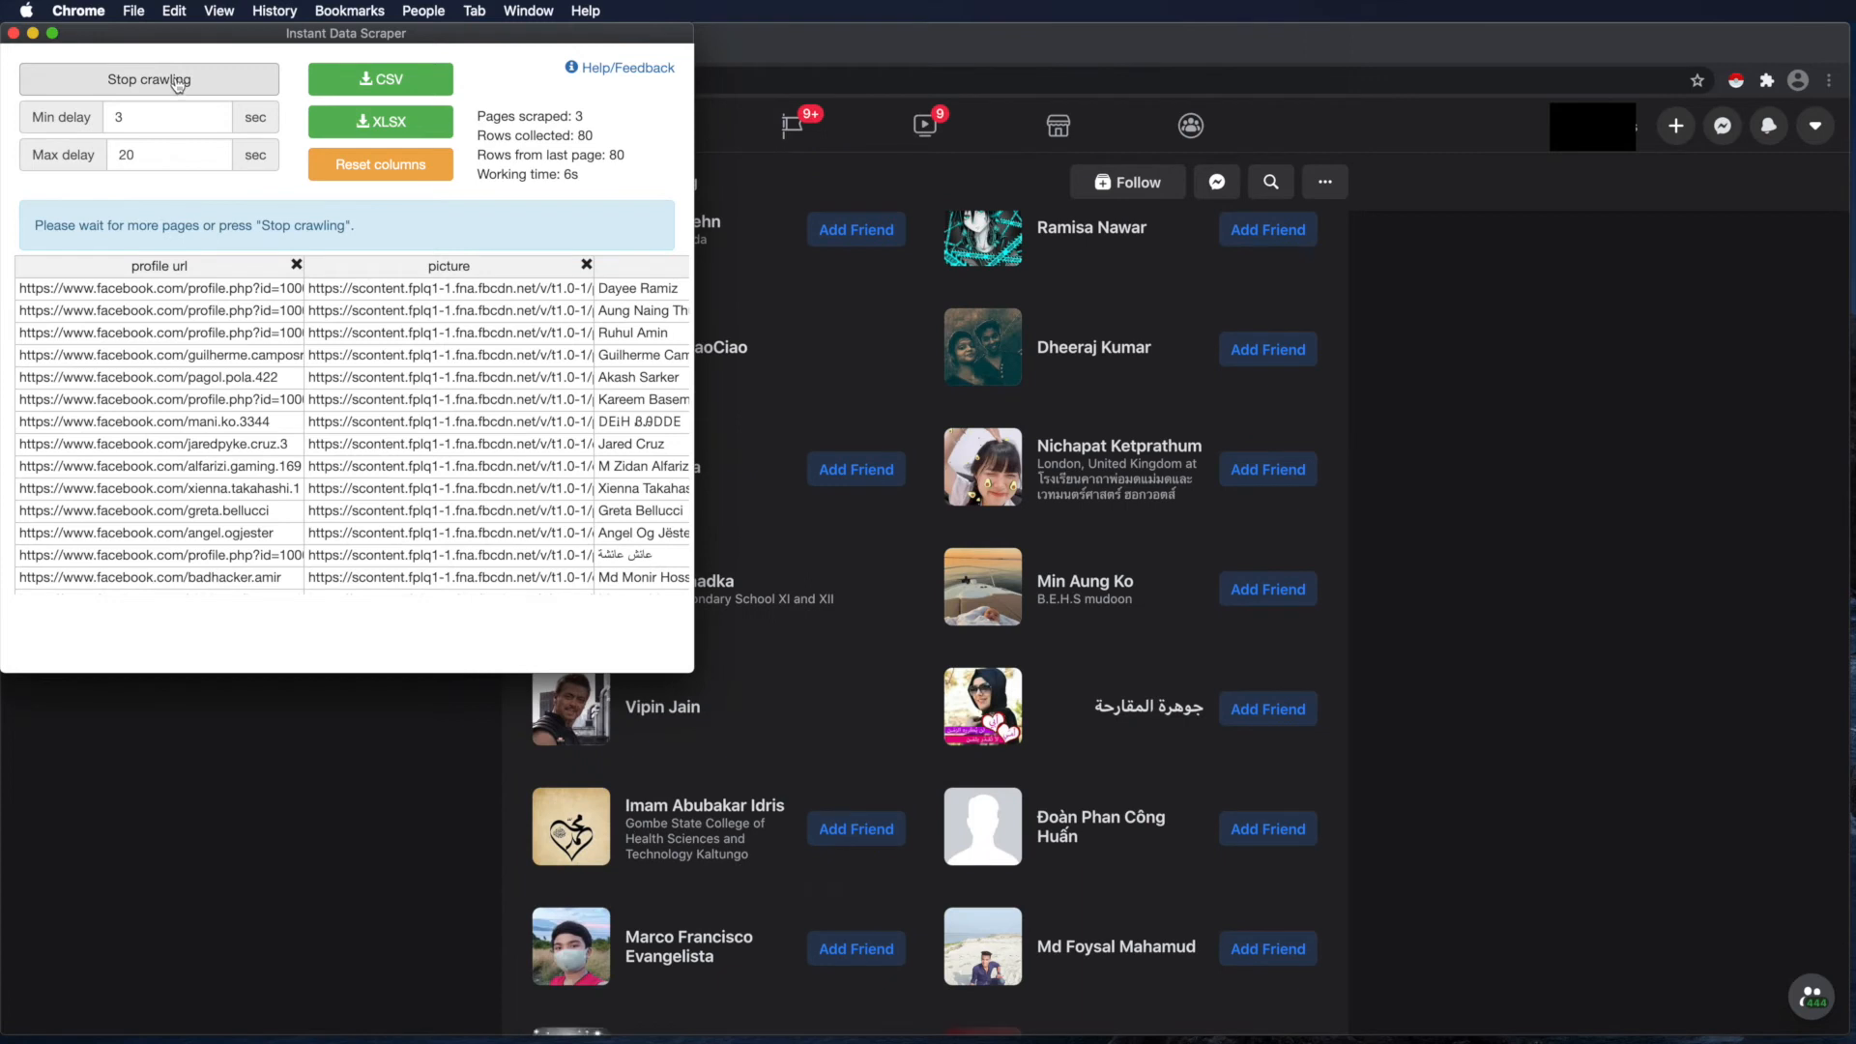
# - Stop crawling at 104 rows, export the friends as CSV, and open the download
pyautogui.click(380, 80)
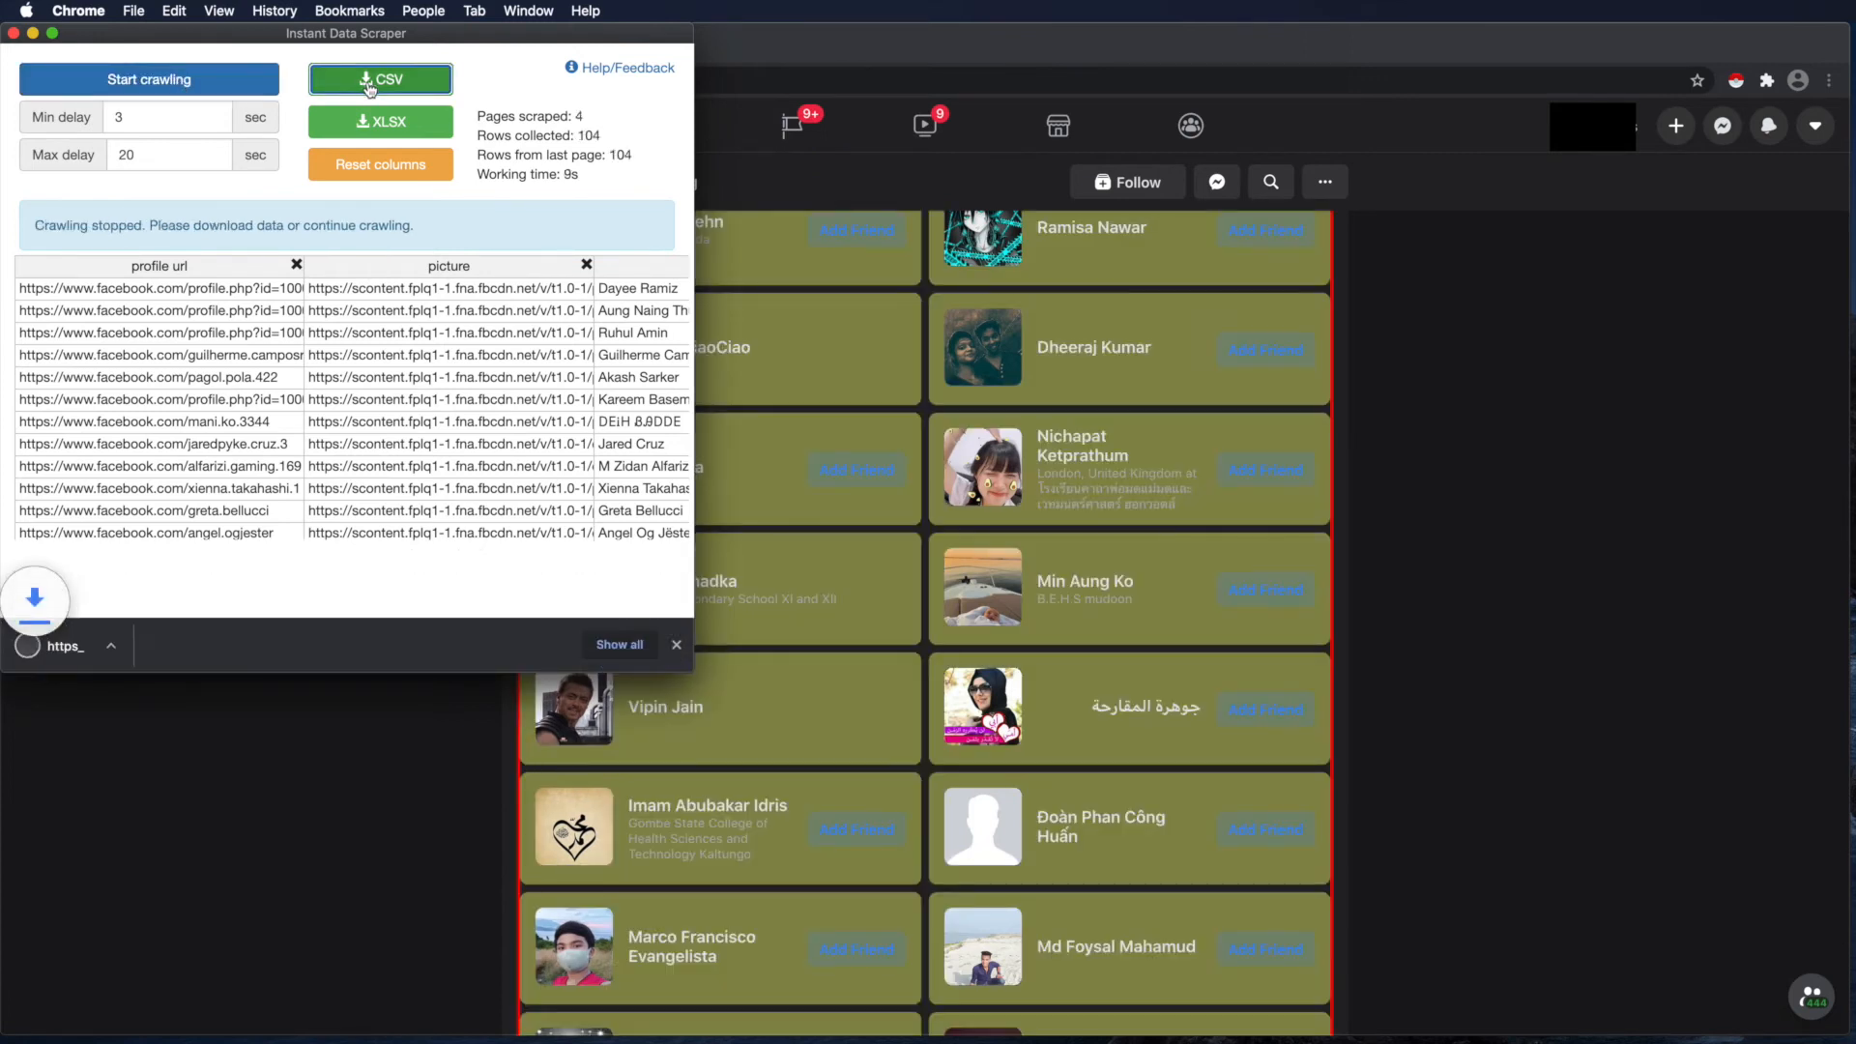
pyautogui.click(380, 80)
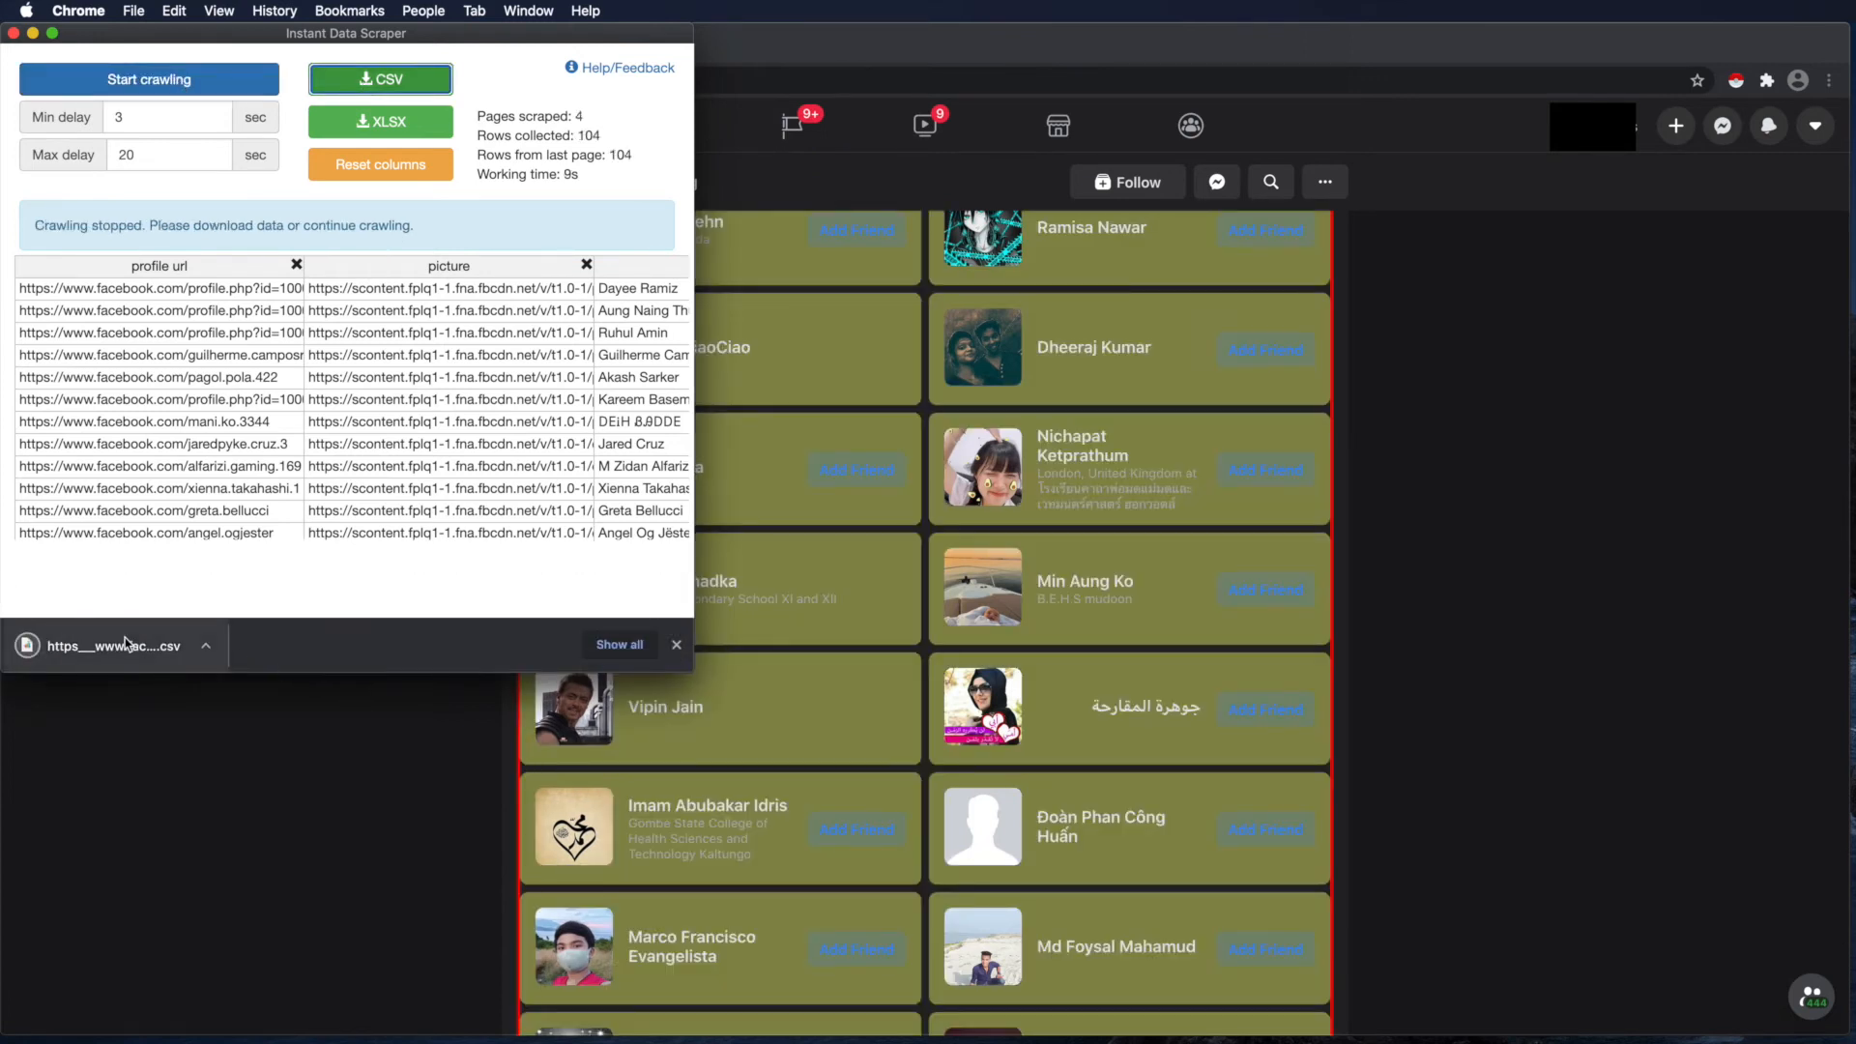
pyautogui.click(115, 645)
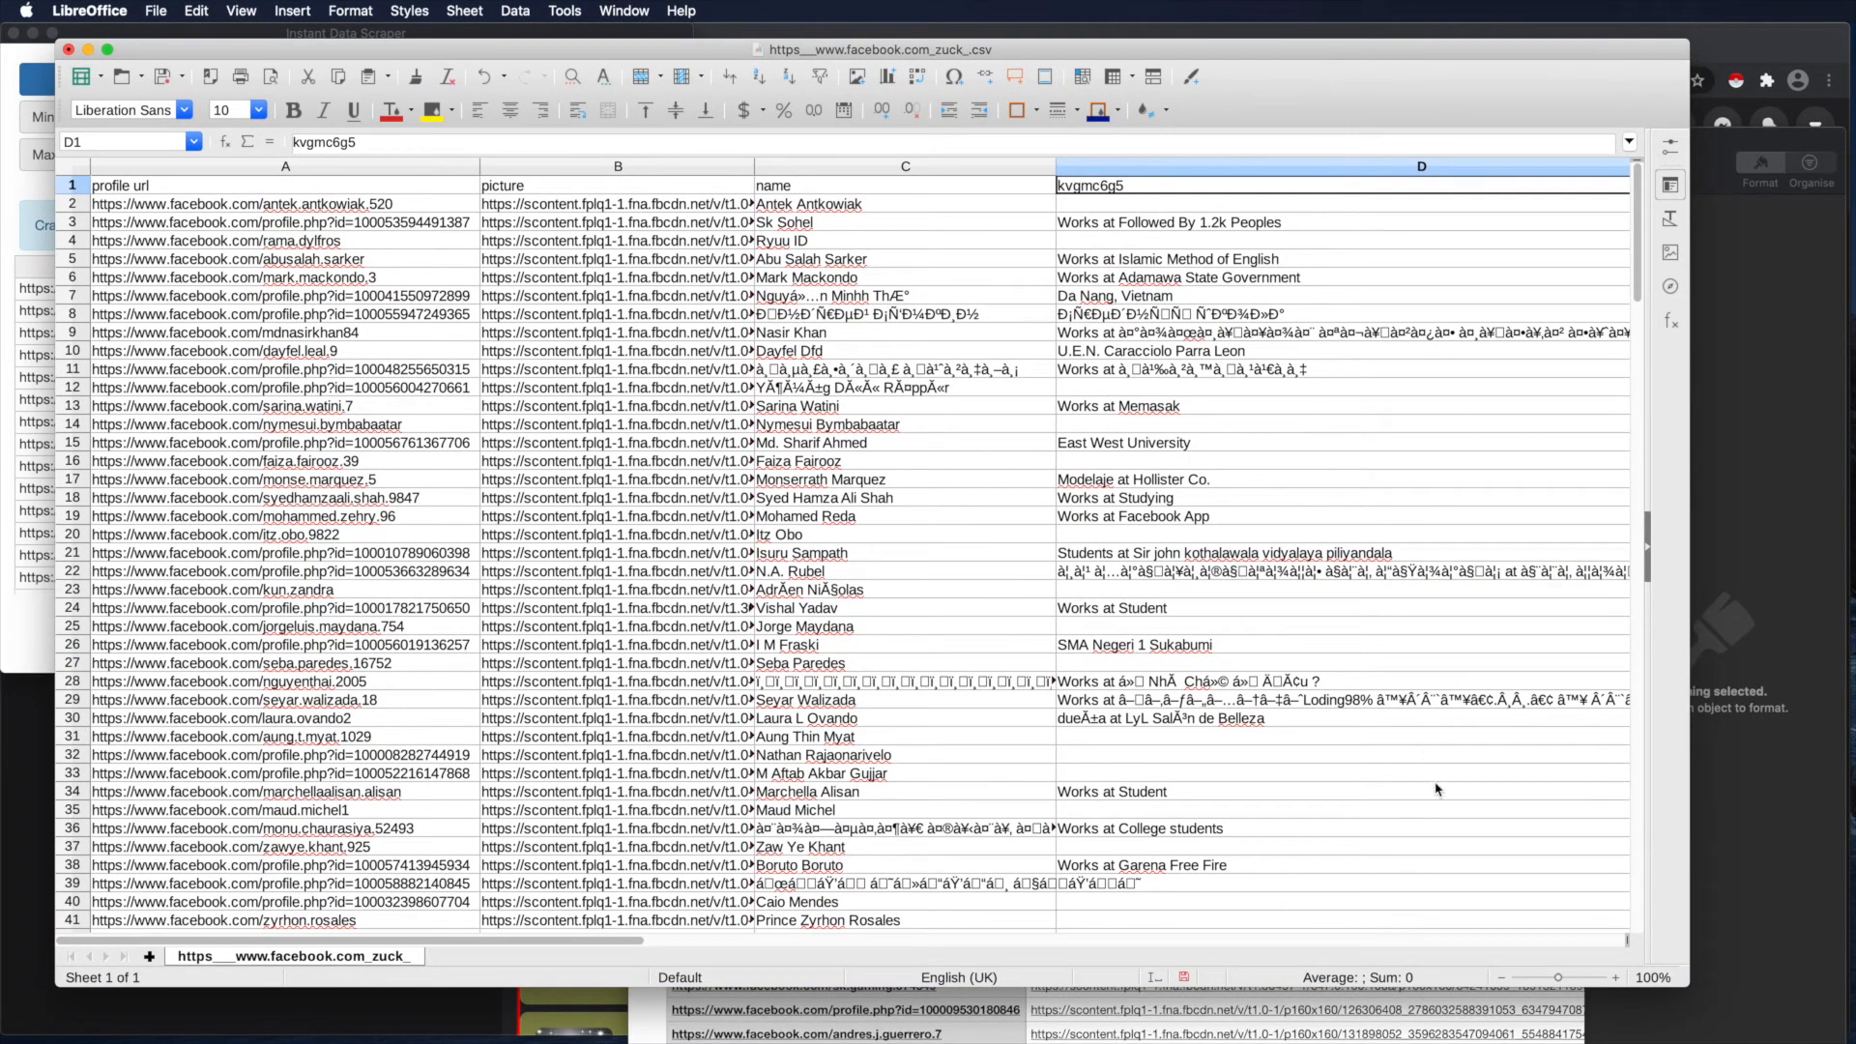
# - Scroll through the friend rows in LibreOffice Calc to review the scraped data
pyautogui.scroll(-3)
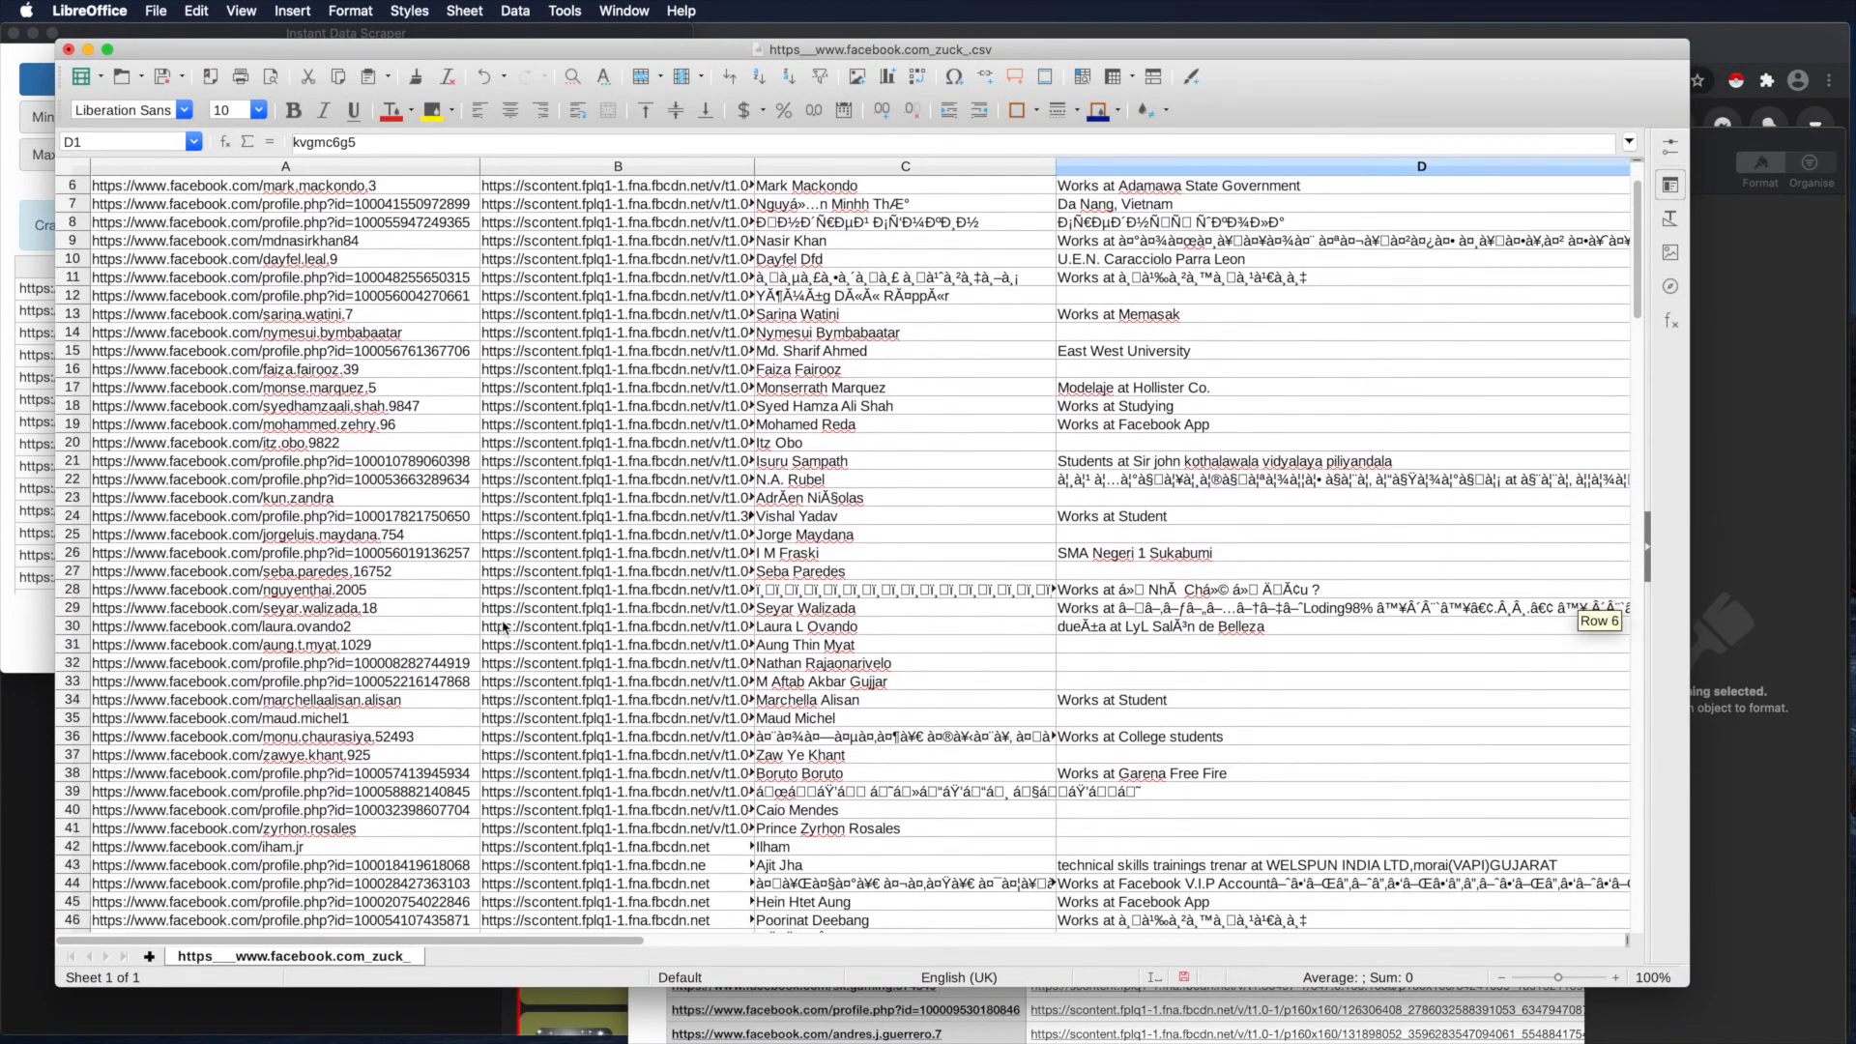
pyautogui.scroll(3)
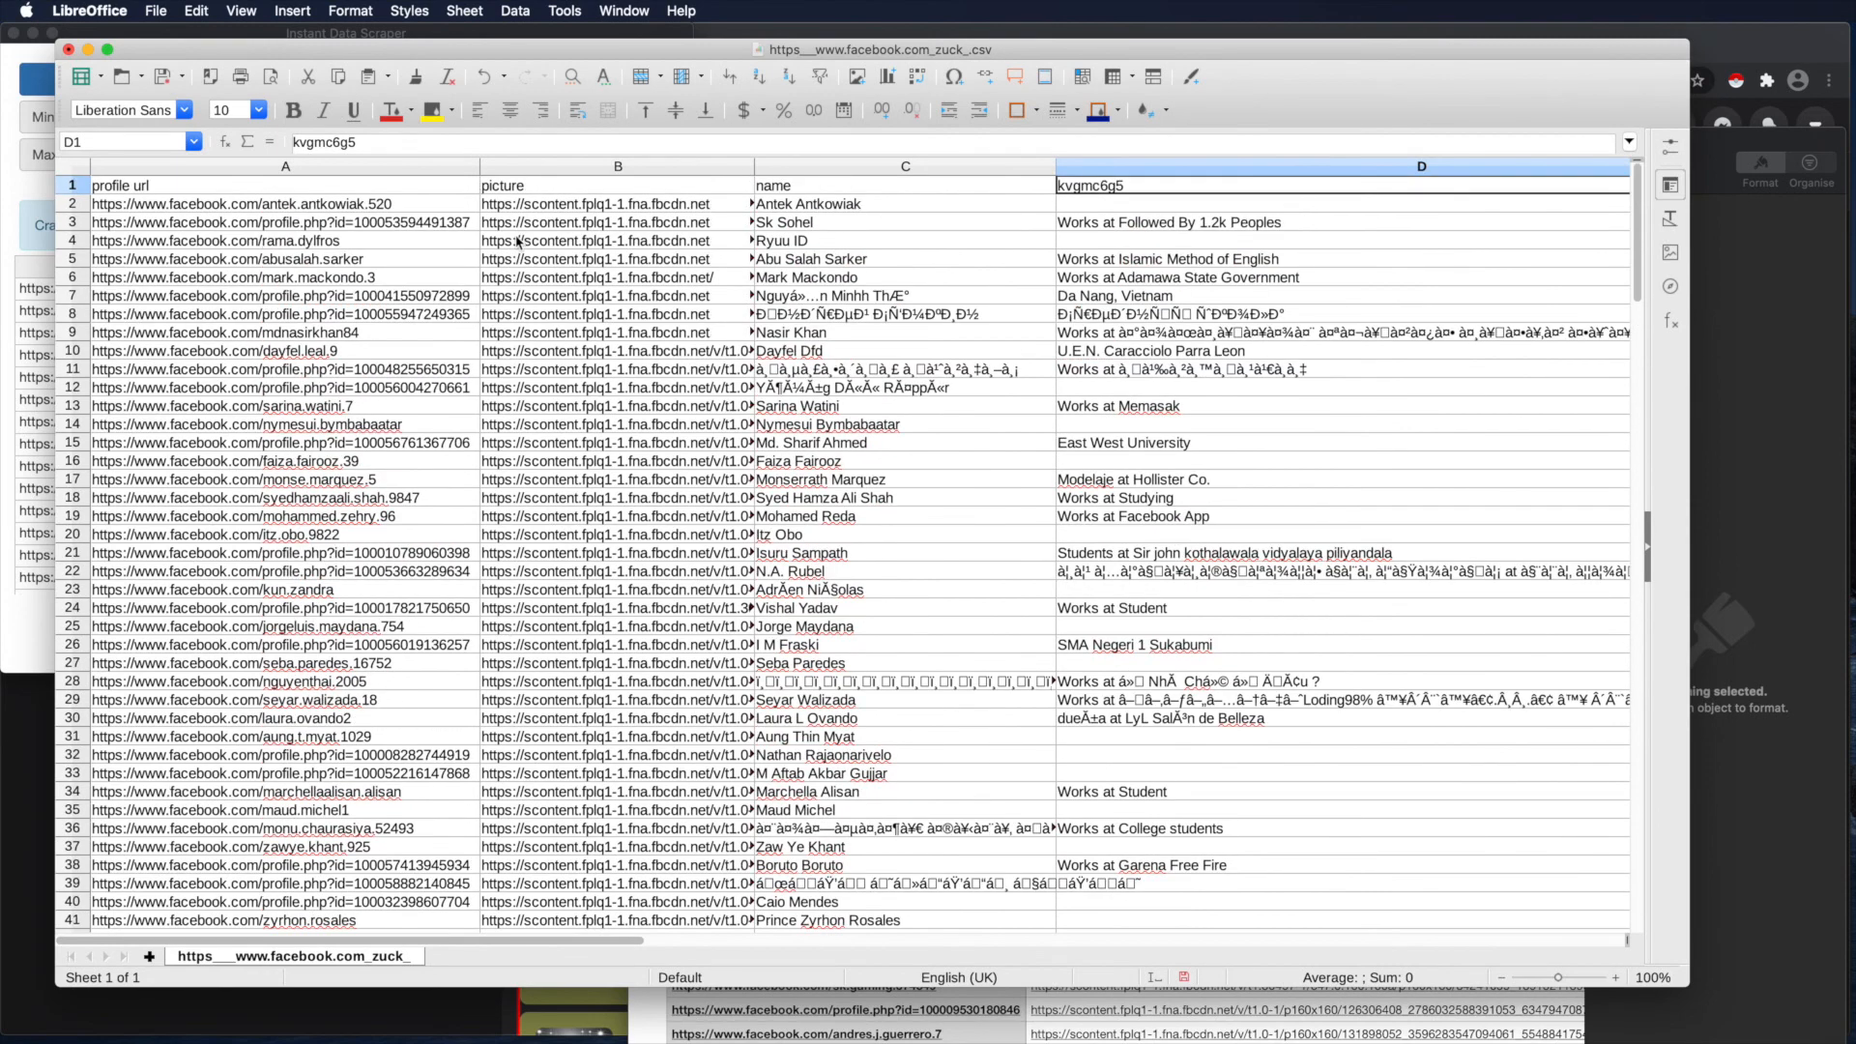